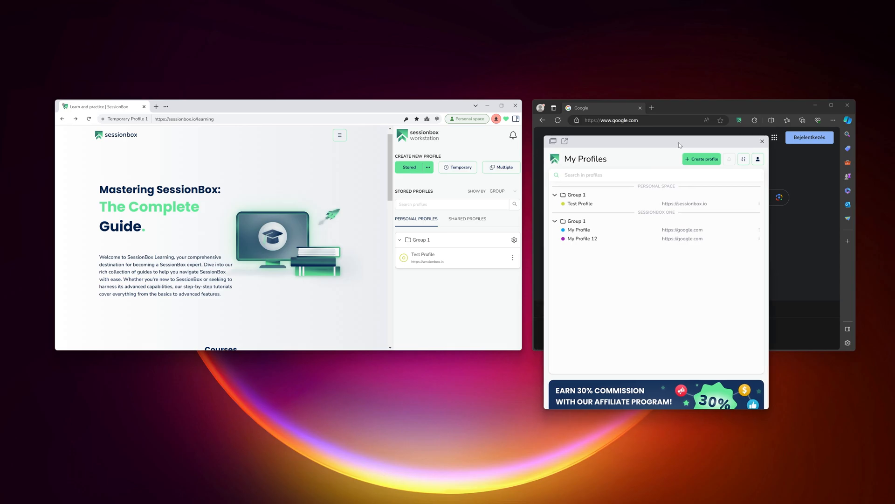
pyautogui.moveTo(743, 159)
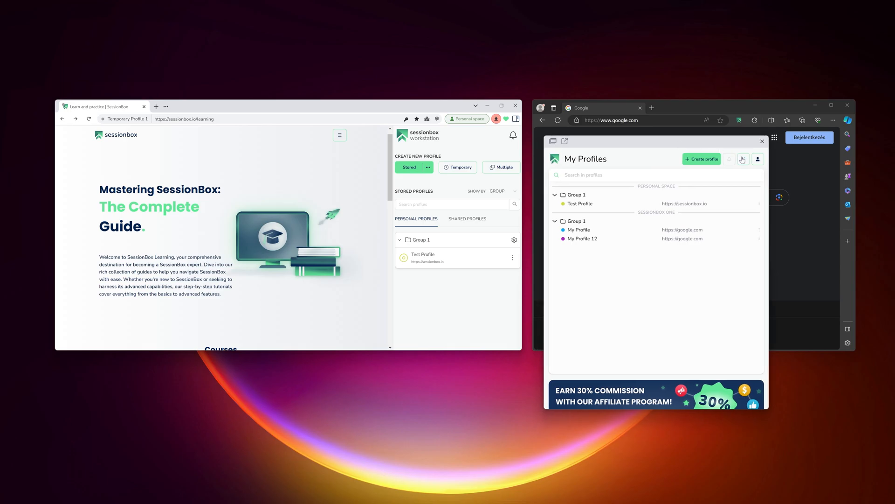
# Reach the Proxy auto-assign strategy entry at the bottom of the extension settings
pyautogui.click(742, 158)
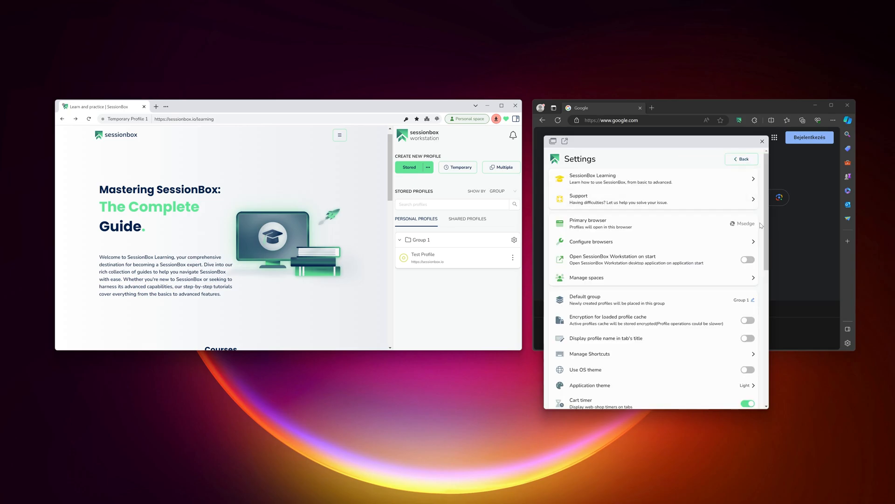
pyautogui.scroll(-3)
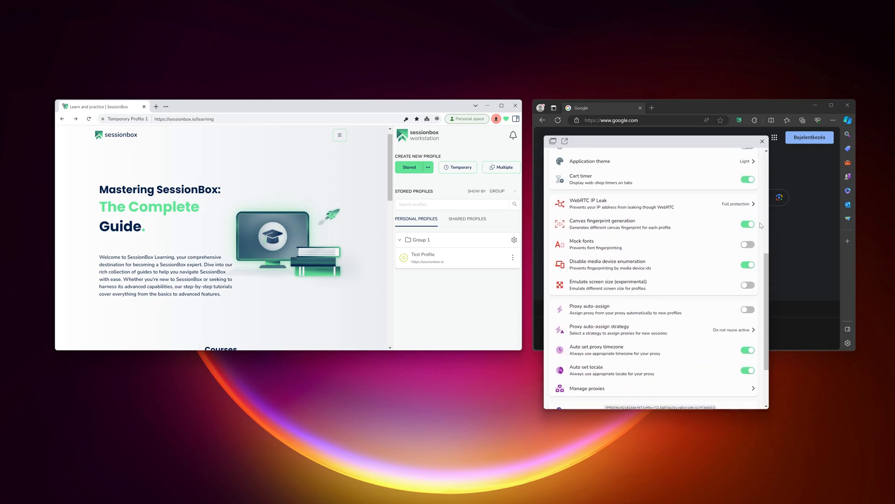
pyautogui.scroll(-3)
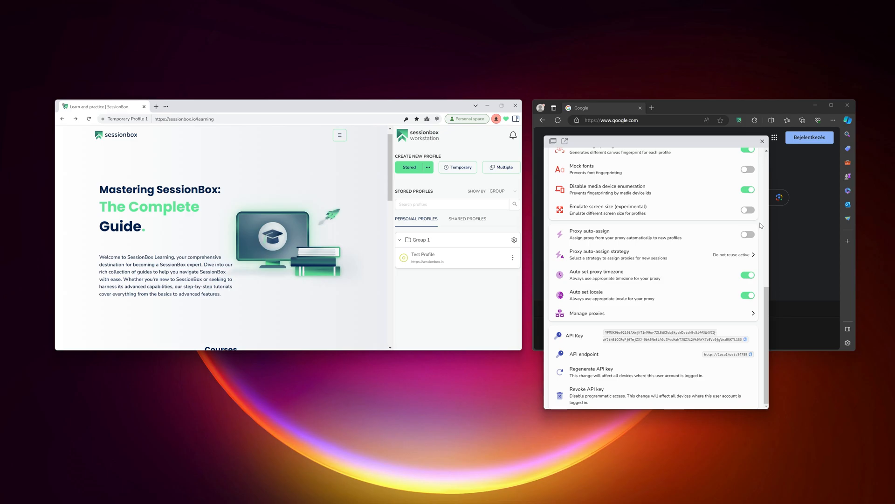
pyautogui.moveTo(695, 239)
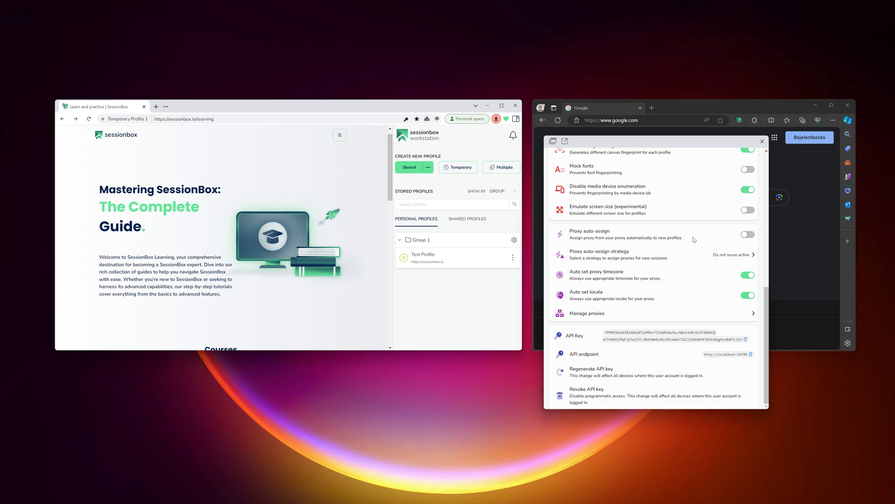
pyautogui.moveTo(686, 256)
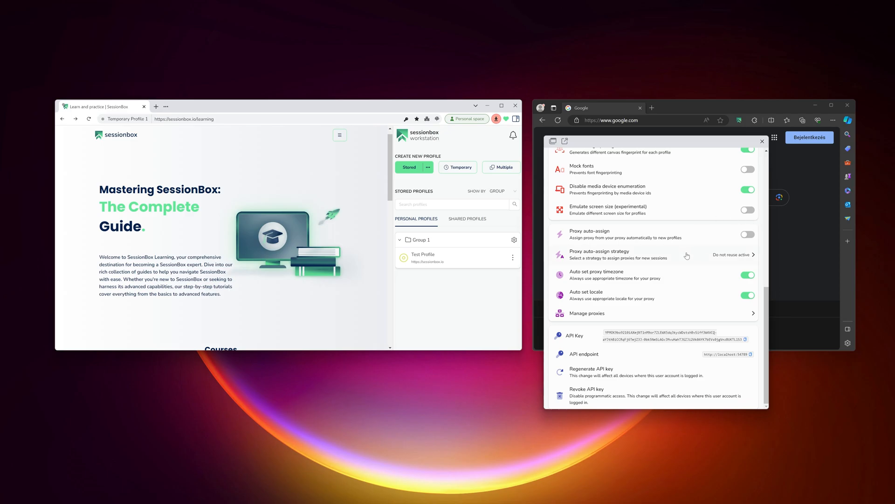
pyautogui.moveTo(692, 260)
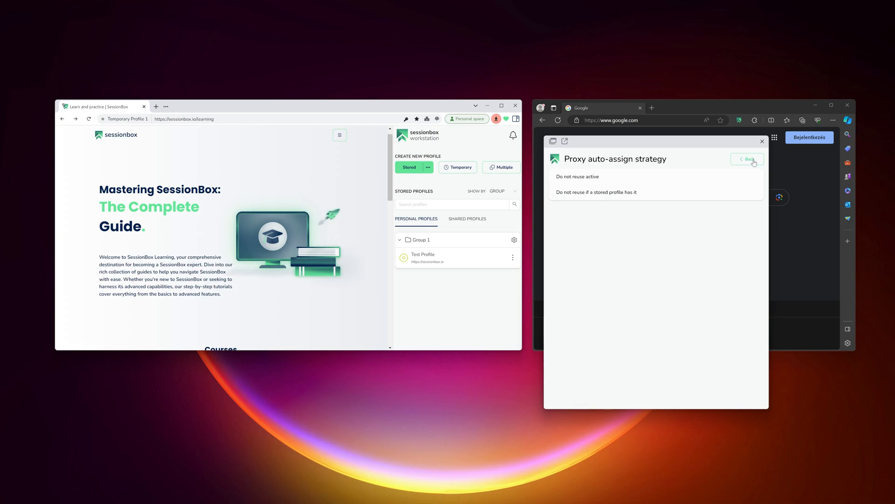
# Go back to the settings list, keeping the strategy on 'Do not reuse active'
pyautogui.click(747, 159)
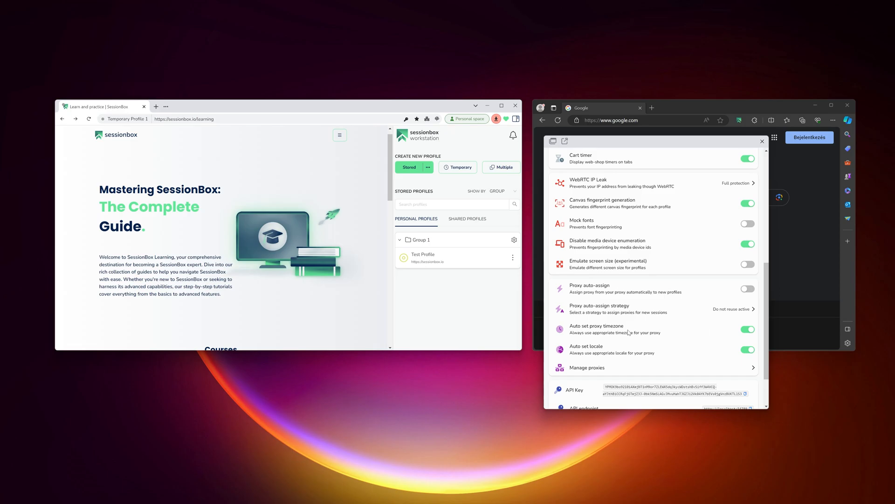
pyautogui.moveTo(674, 331)
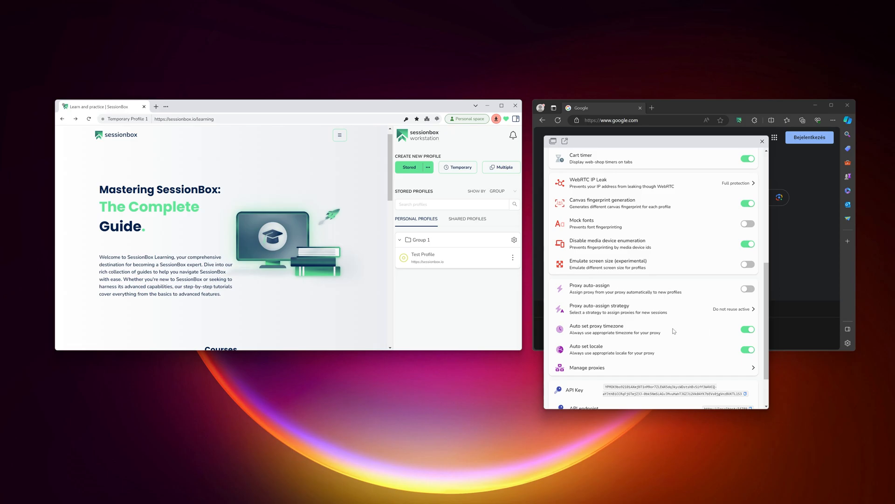
pyautogui.moveTo(664, 353)
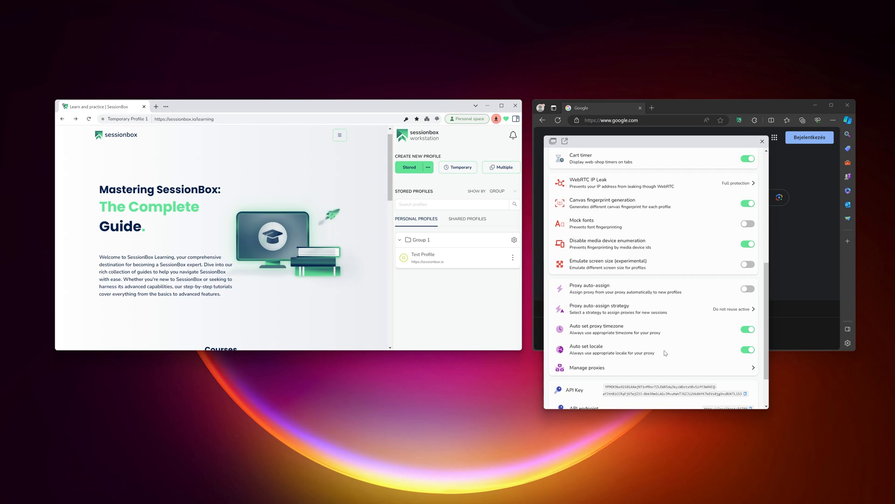
pyautogui.moveTo(683, 349)
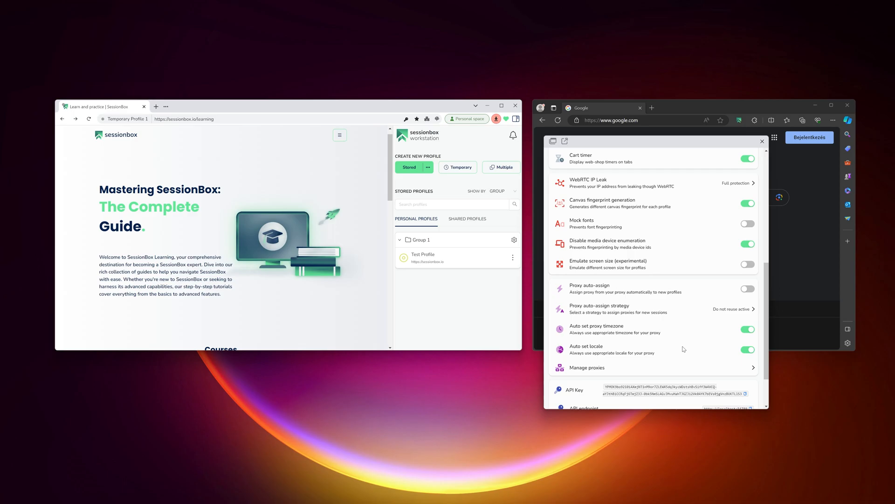
# Start a new proxy saved to Personal space, named 'New Proxy', with type HTTPS
pyautogui.click(586, 367)
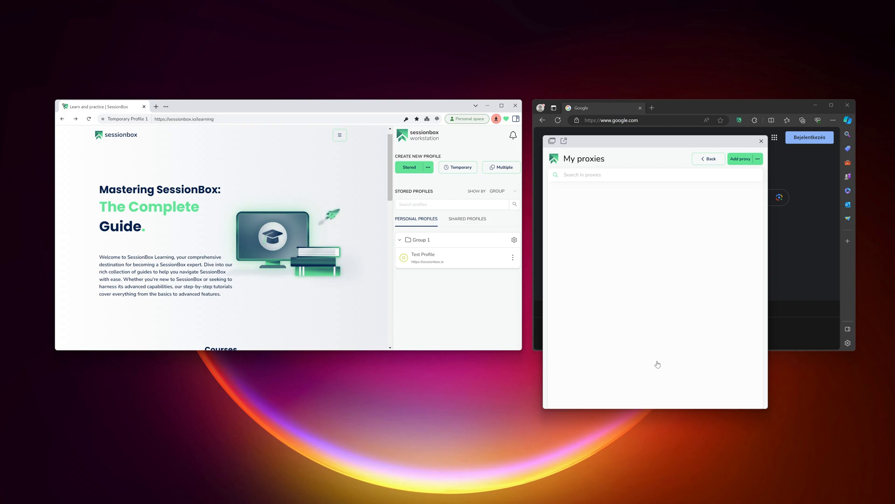
pyautogui.moveTo(735, 176)
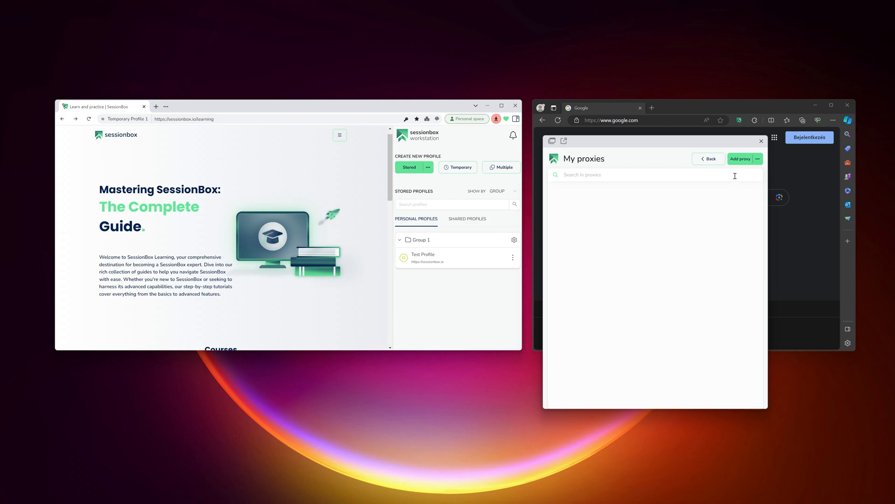
pyautogui.click(740, 159)
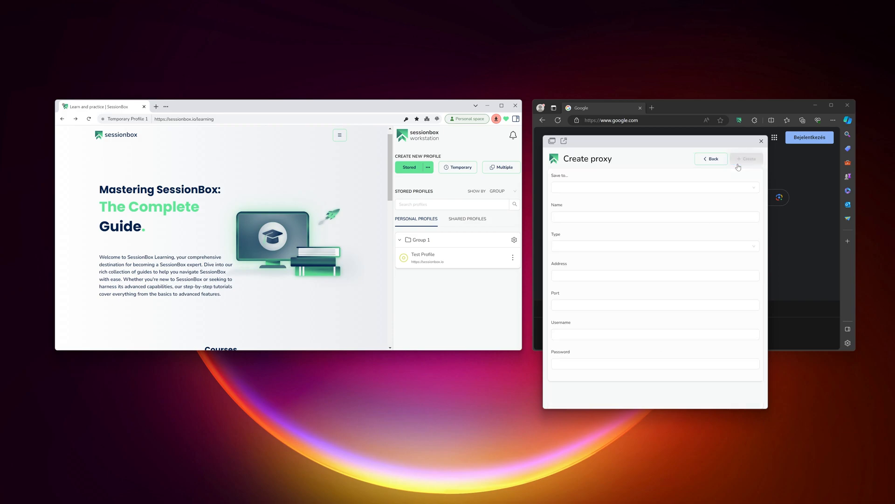
pyautogui.click(746, 158)
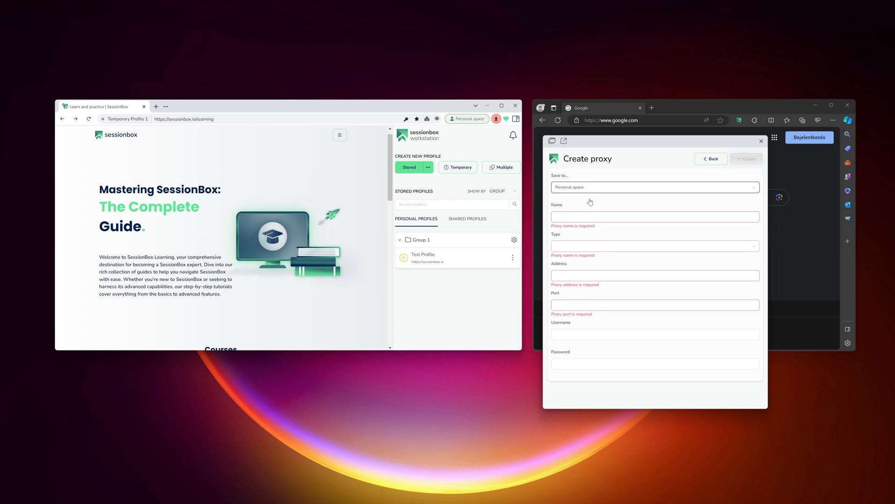
pyautogui.write('New Proxy')
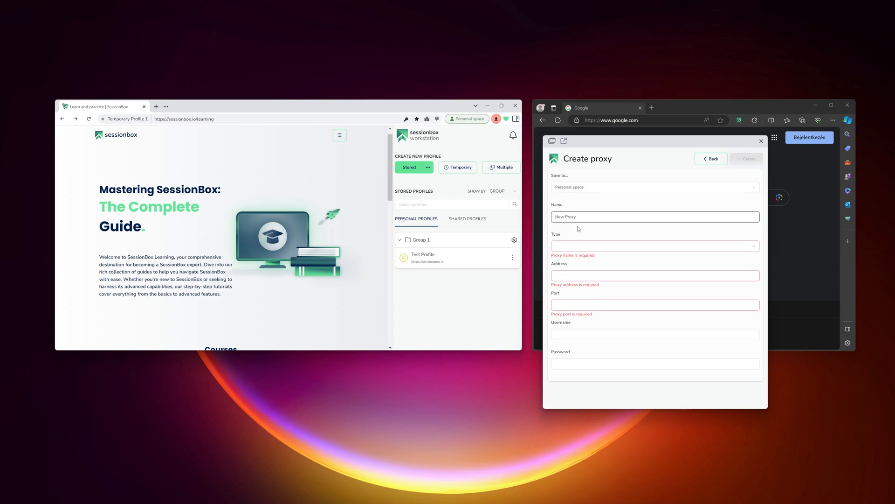
pyautogui.click(654, 246)
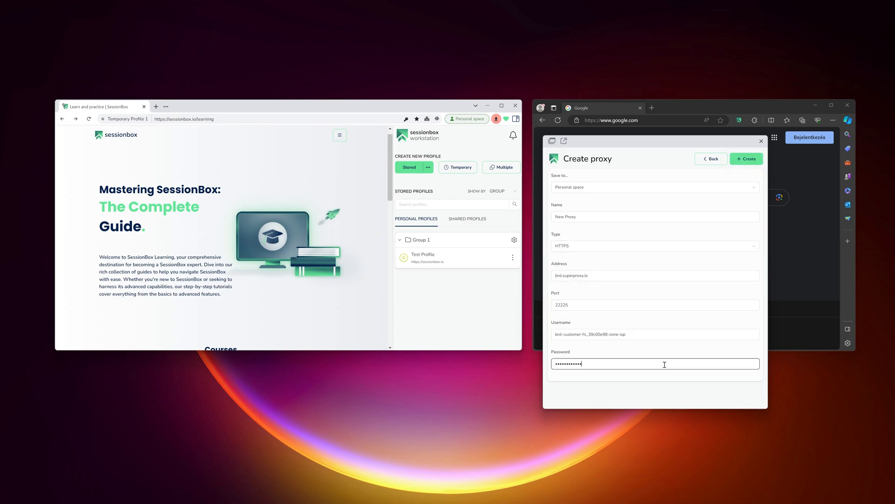
pyautogui.moveTo(746, 159)
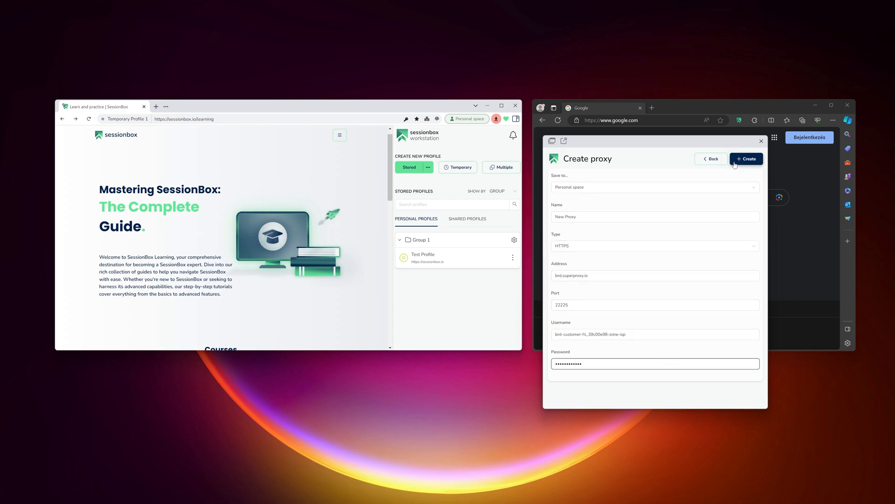
# Create New Proxy so it appears in the proxy list, then return to My Profiles
pyautogui.click(746, 158)
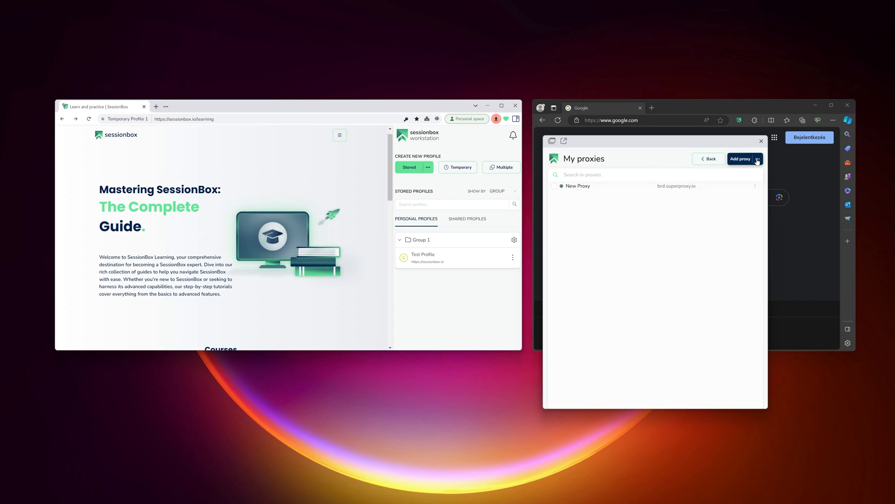
pyautogui.click(757, 159)
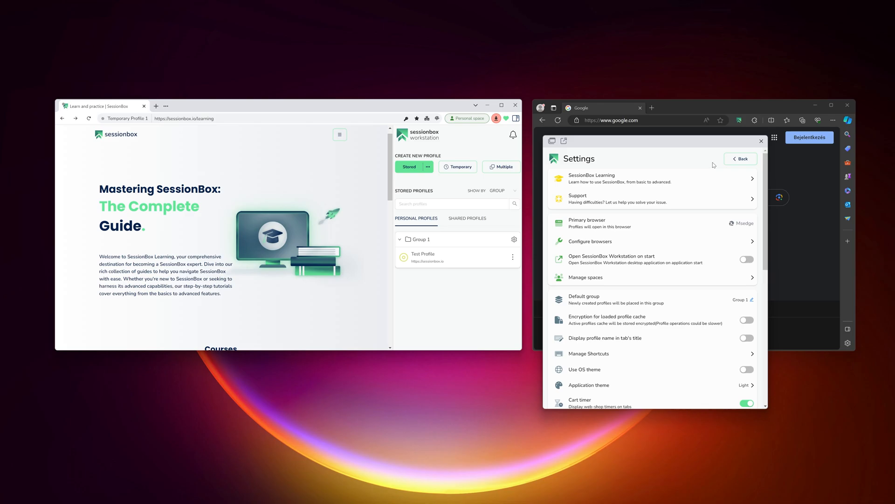
pyautogui.click(739, 159)
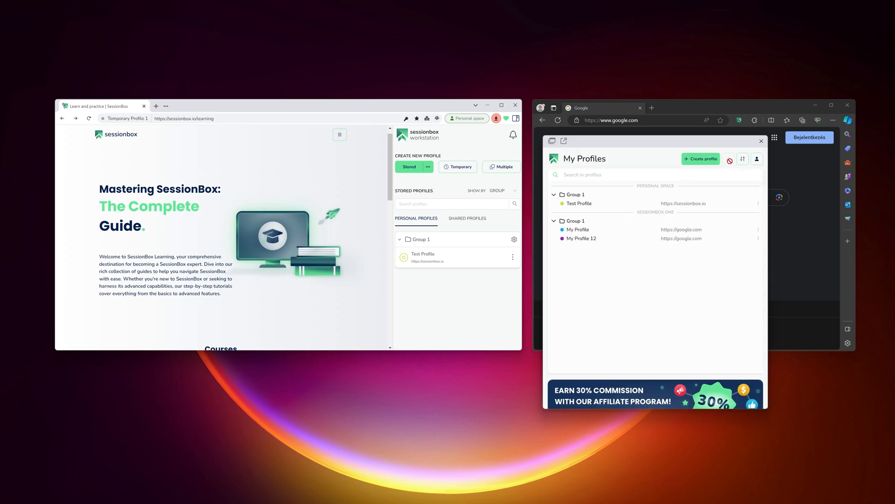
# Edit Test Profile to use New Proxy and save the change
pyautogui.click(758, 203)
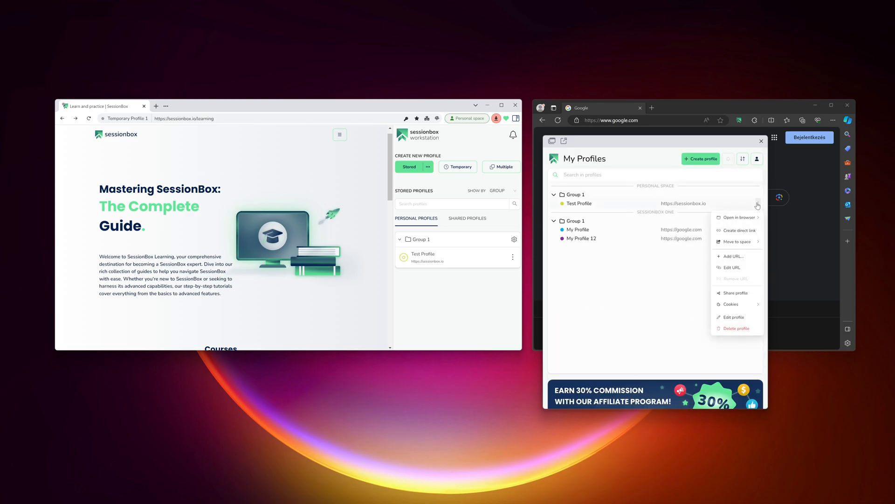
pyautogui.click(732, 317)
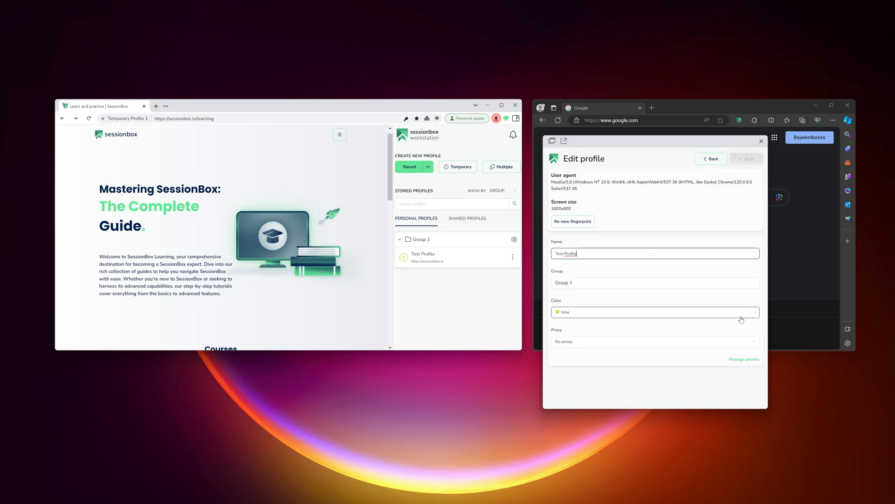
pyautogui.click(655, 341)
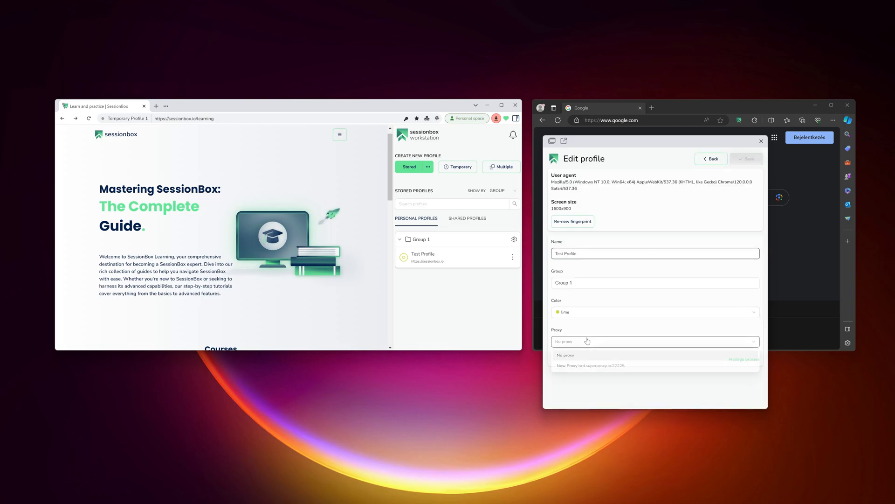
pyautogui.click(591, 364)
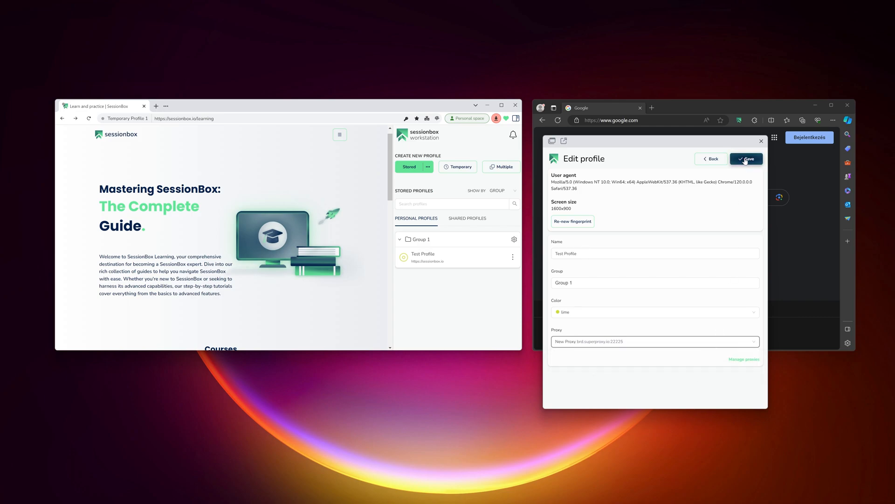
pyautogui.click(746, 158)
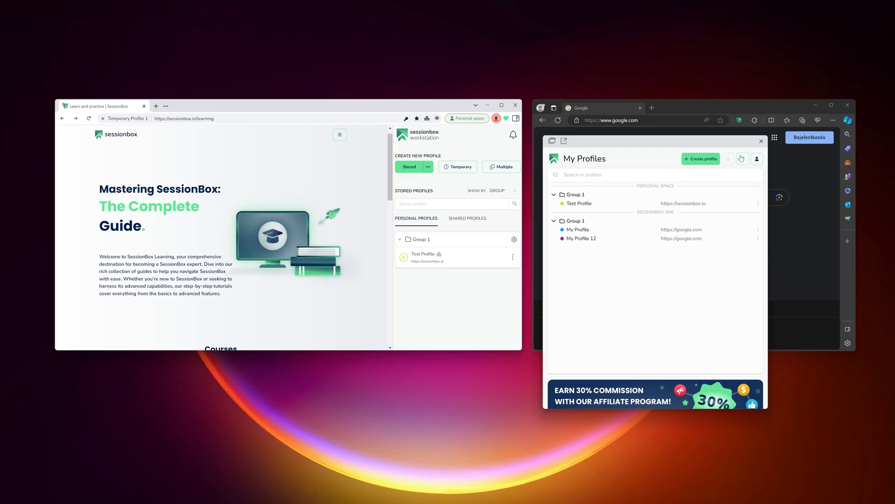
pyautogui.moveTo(728, 206)
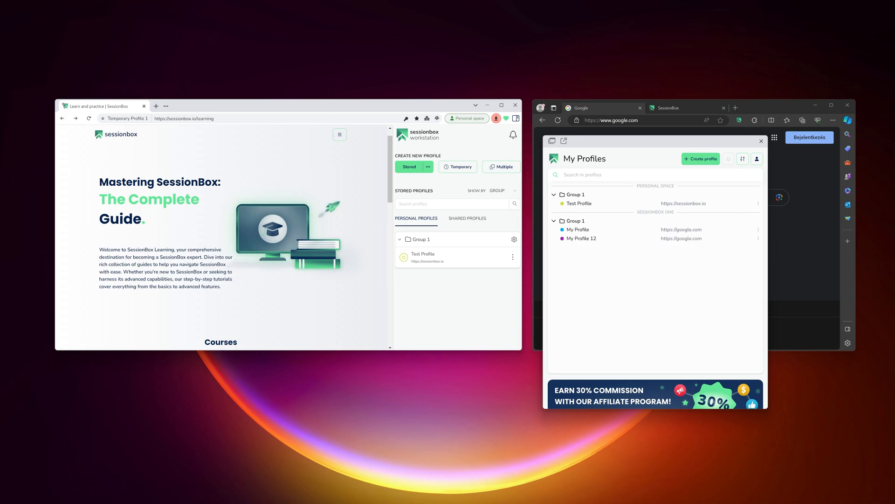
pyautogui.moveTo(230, 331)
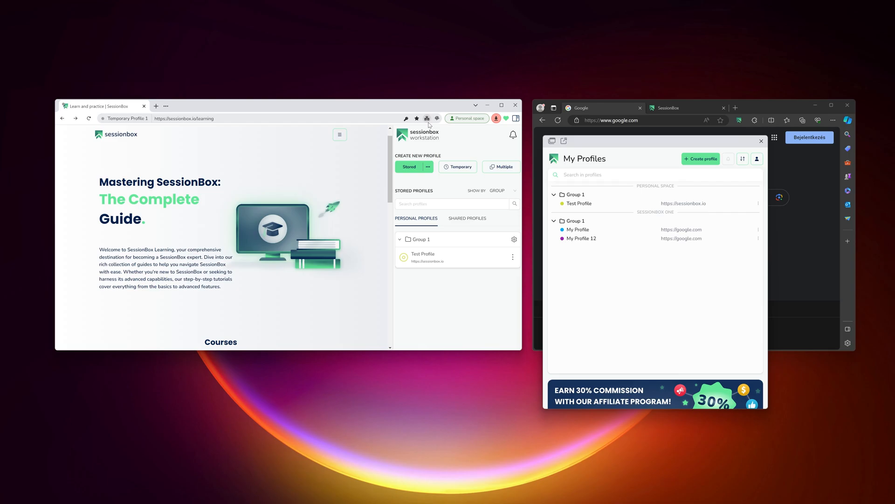
# Show the current Workstation profile's proxy choices, with New Proxy listed
pyautogui.click(436, 118)
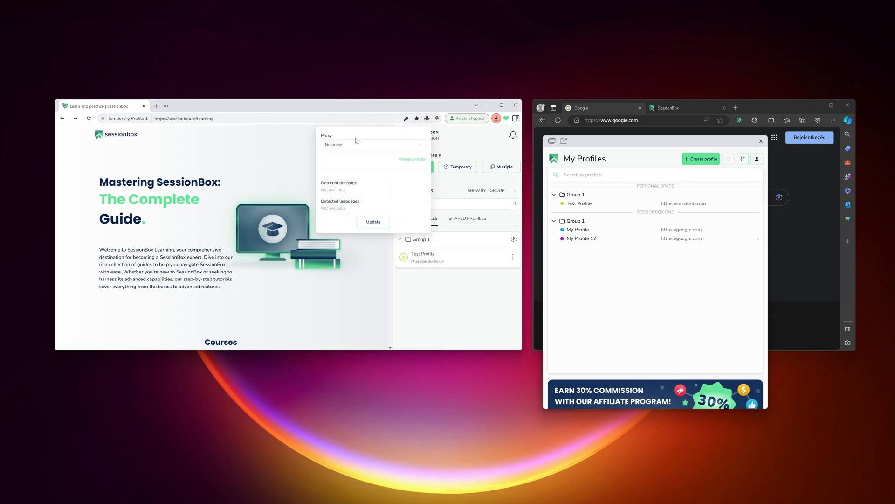
pyautogui.click(372, 144)
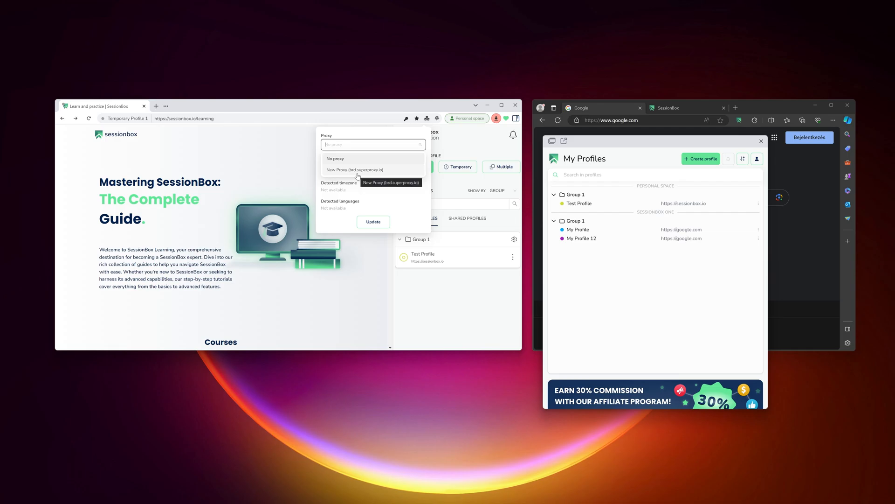